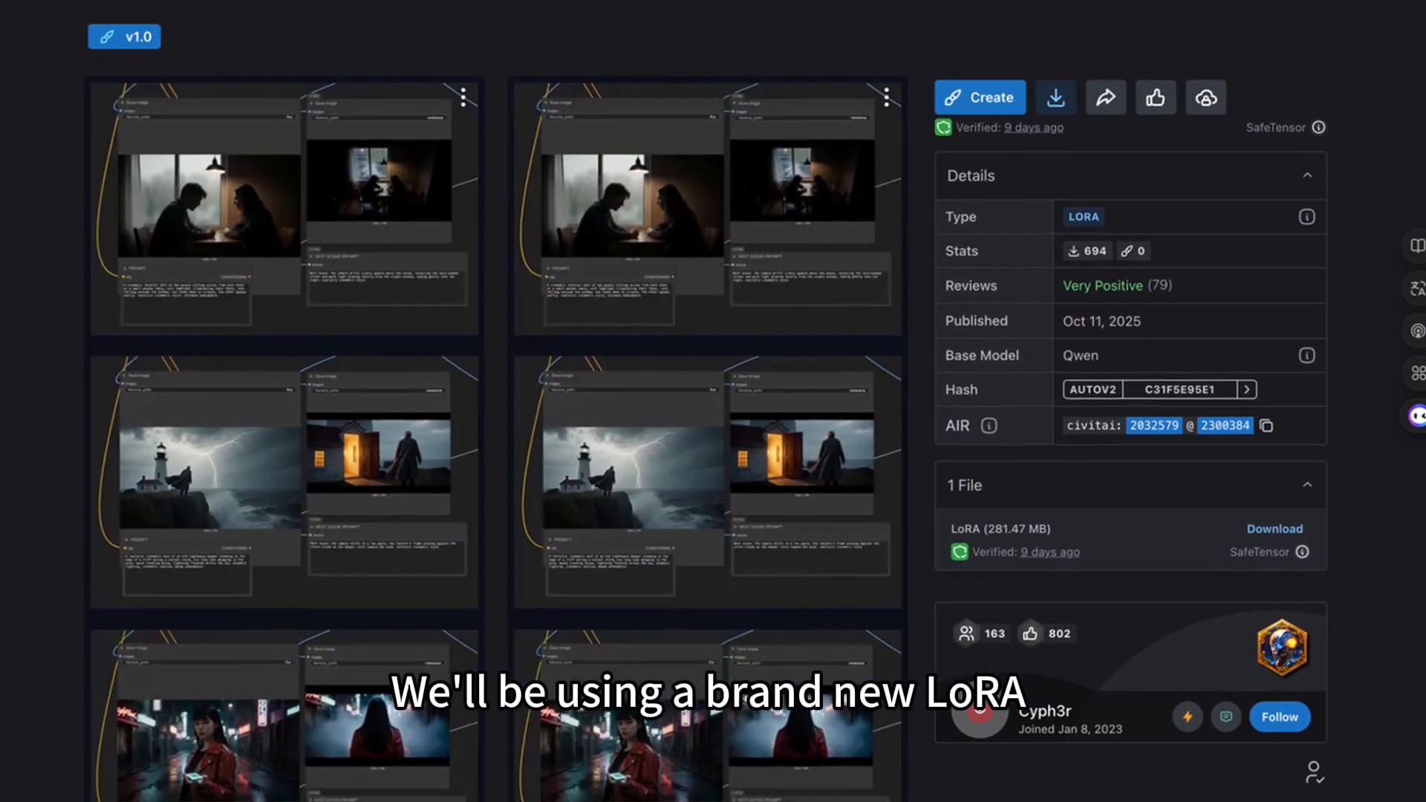
Step: Scroll through the workflow to inspect the Load Diffusion Model and LoRA loader nodes
scroll(down, 3)
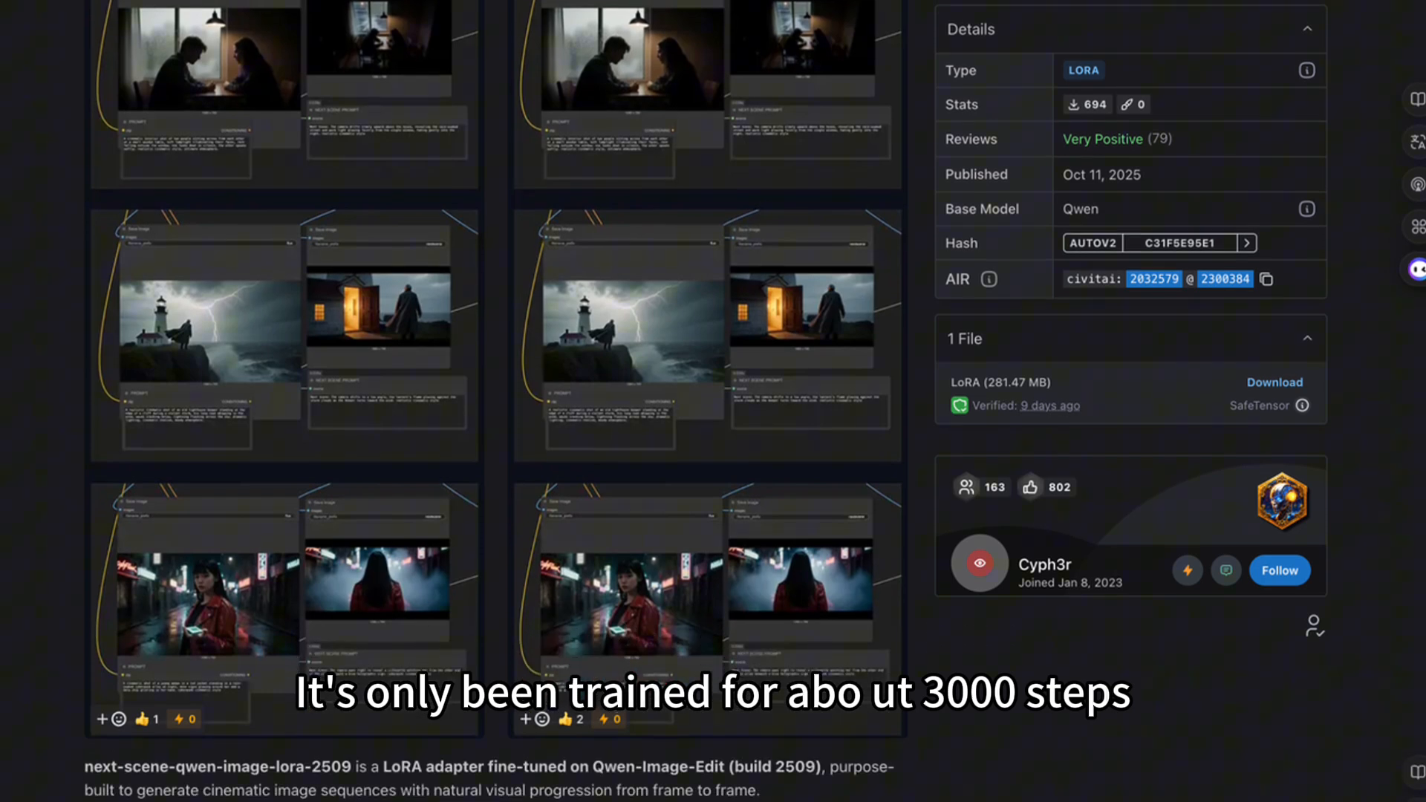
scroll(down, 3)
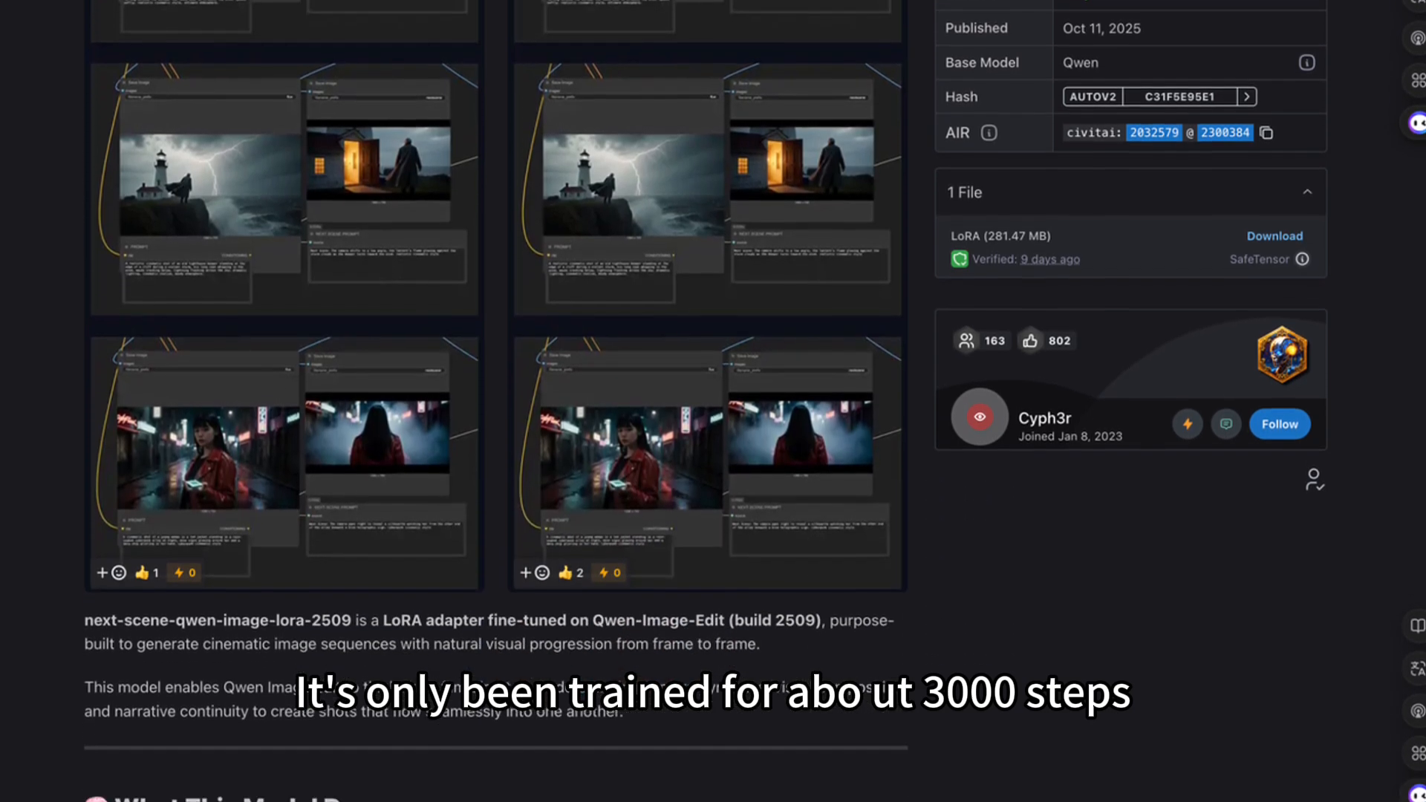
scroll(down, 3)
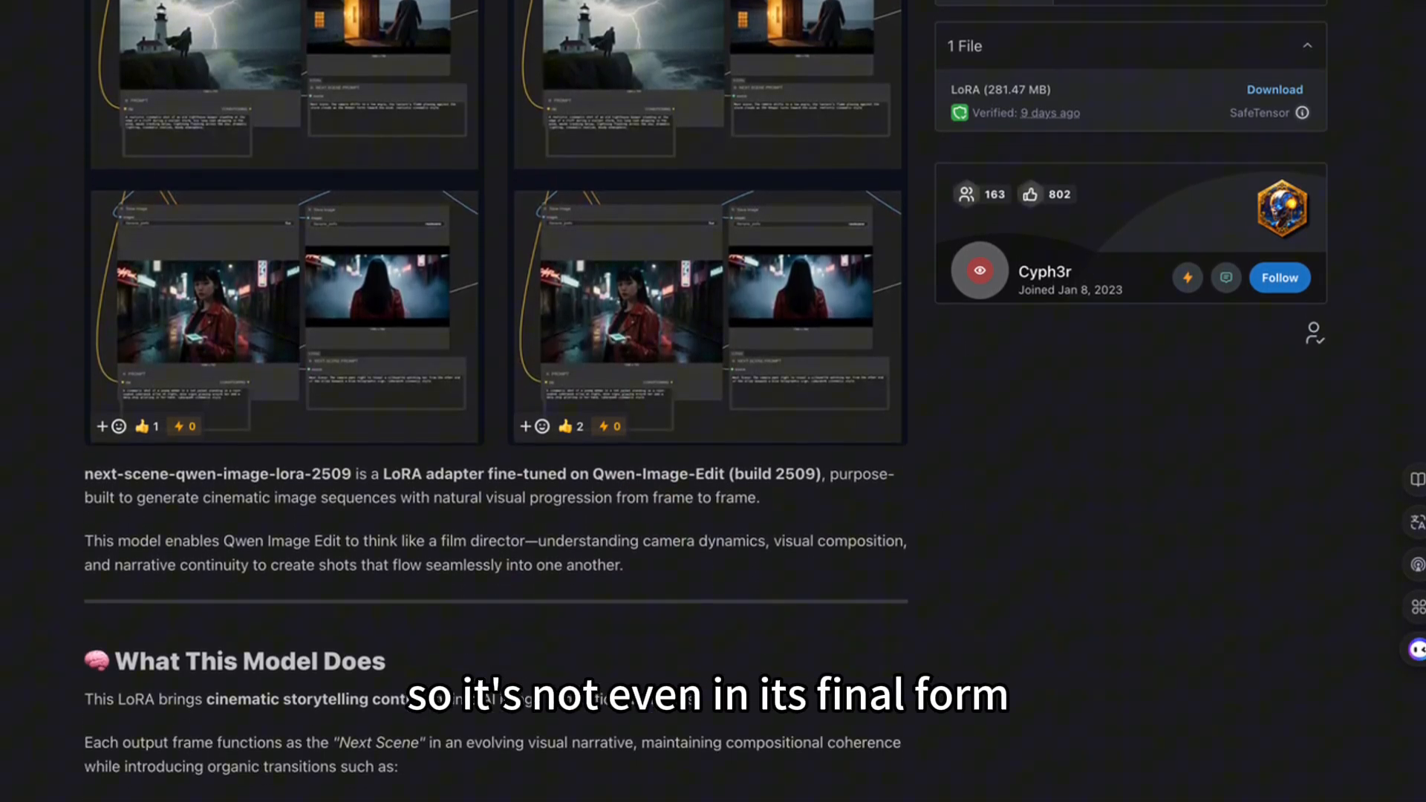
scroll(down, 3)
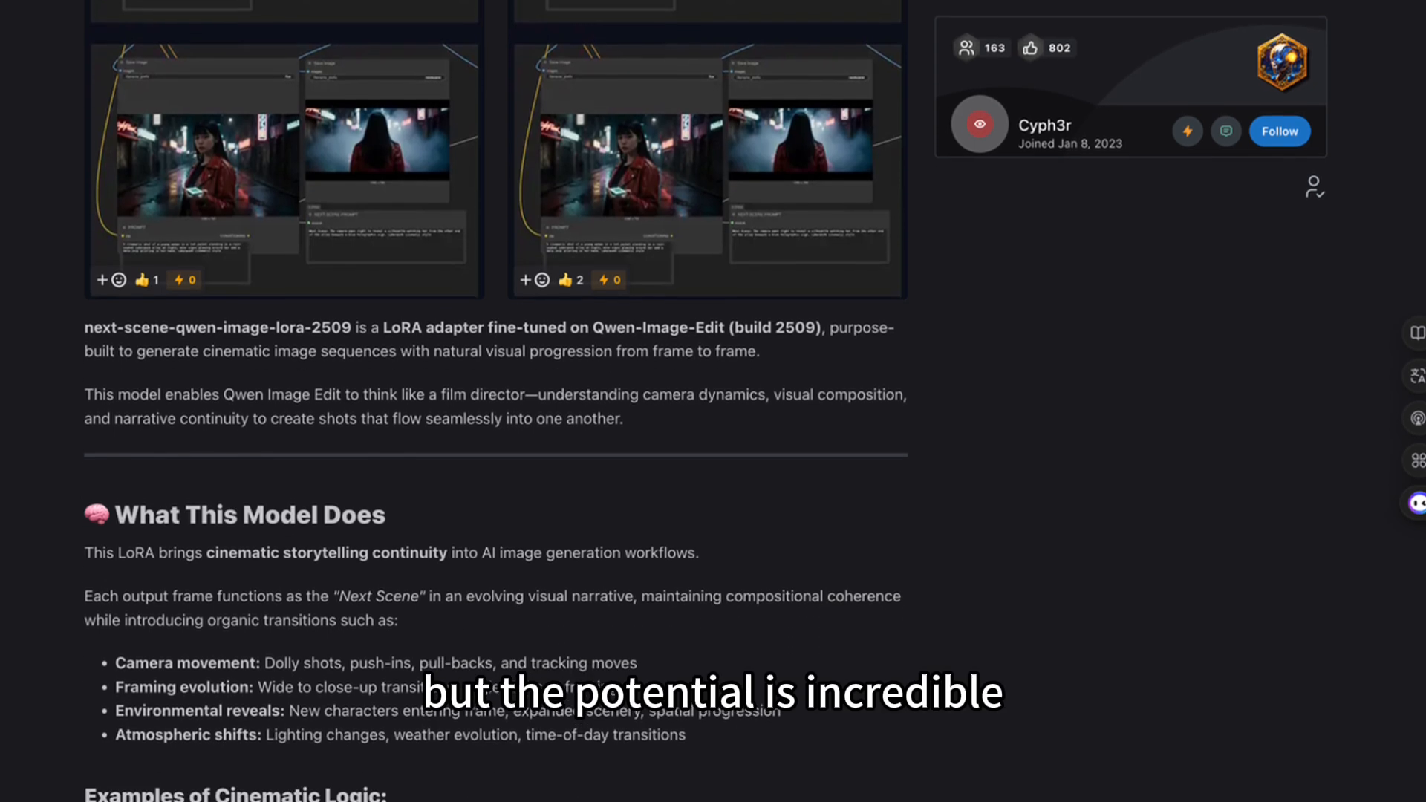
scroll(down, 3)
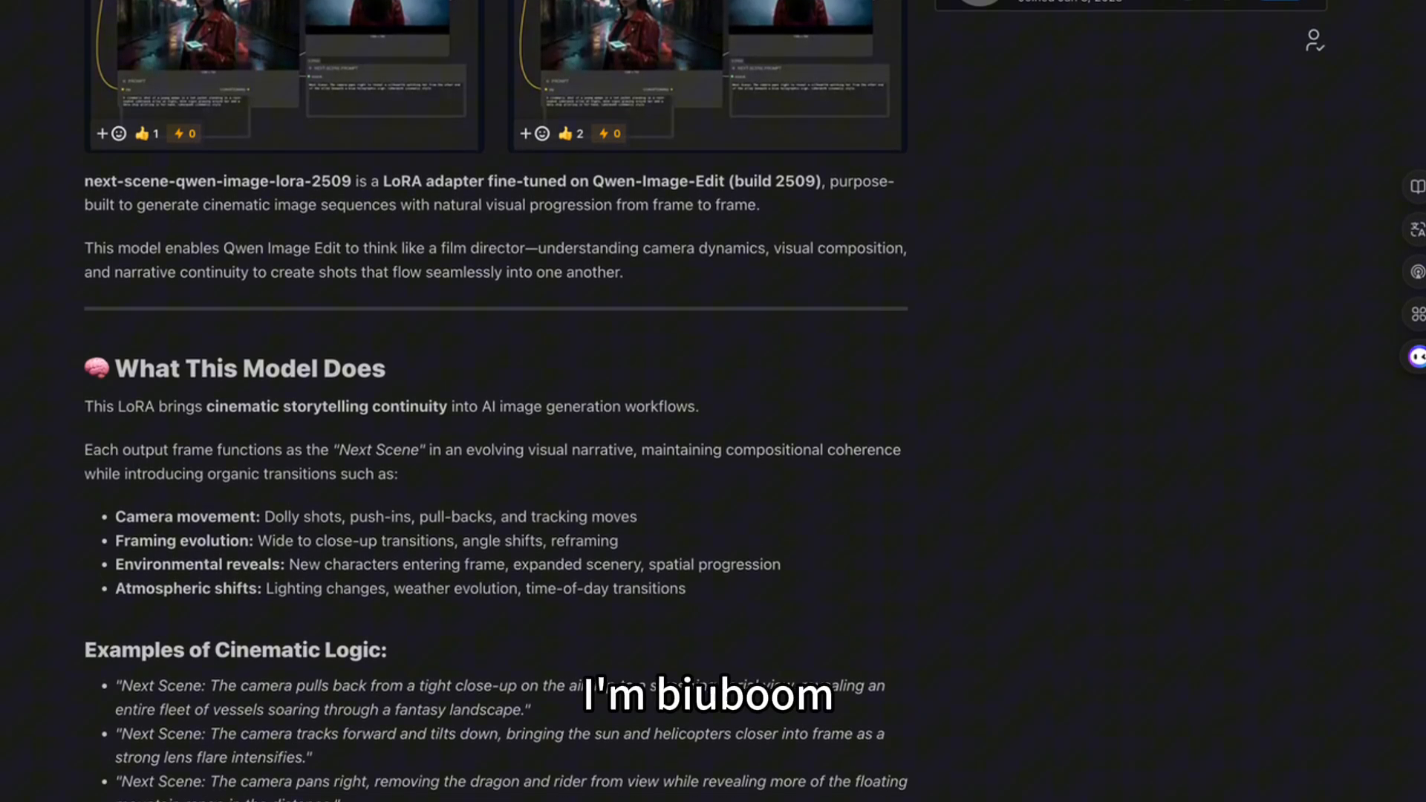
scroll(down, 3)
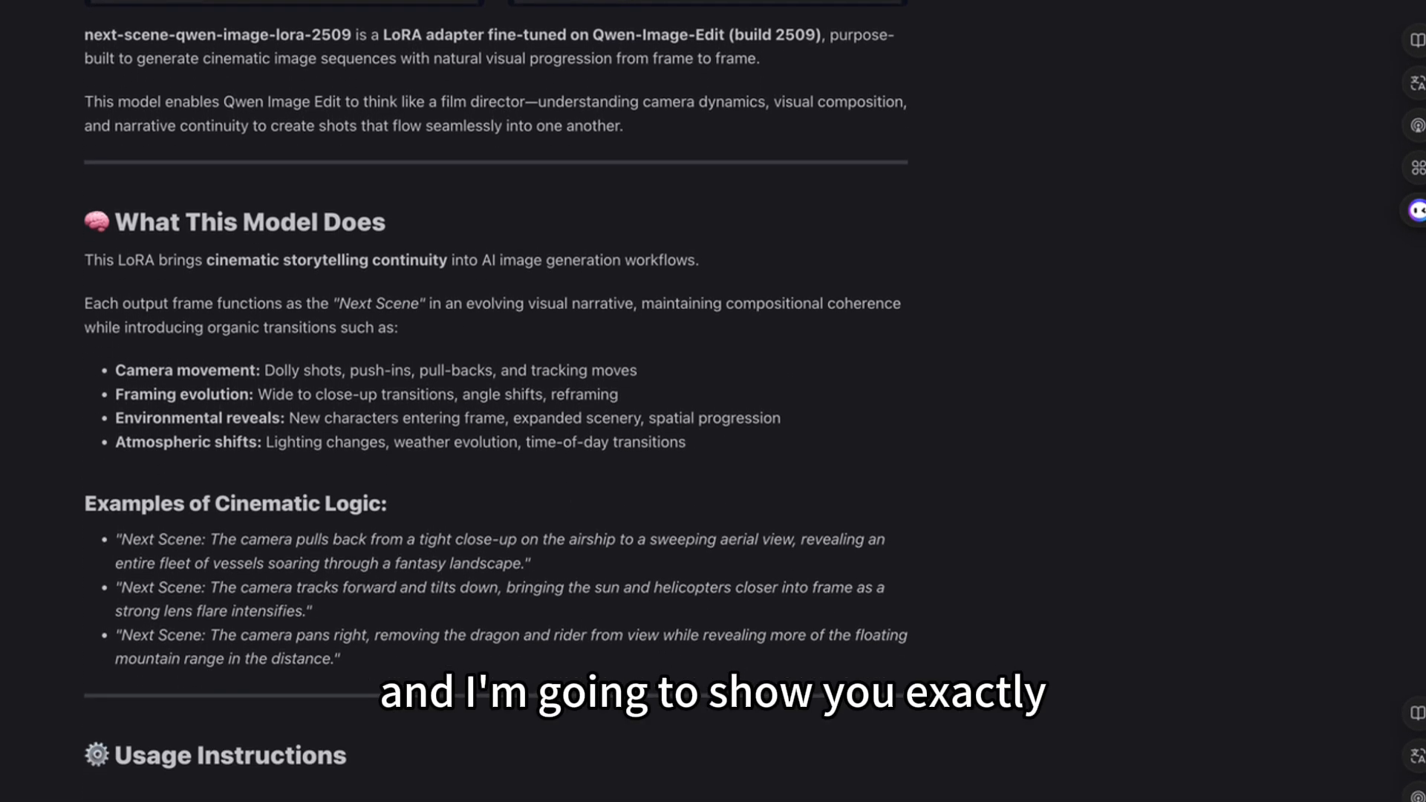
scroll(down, 3)
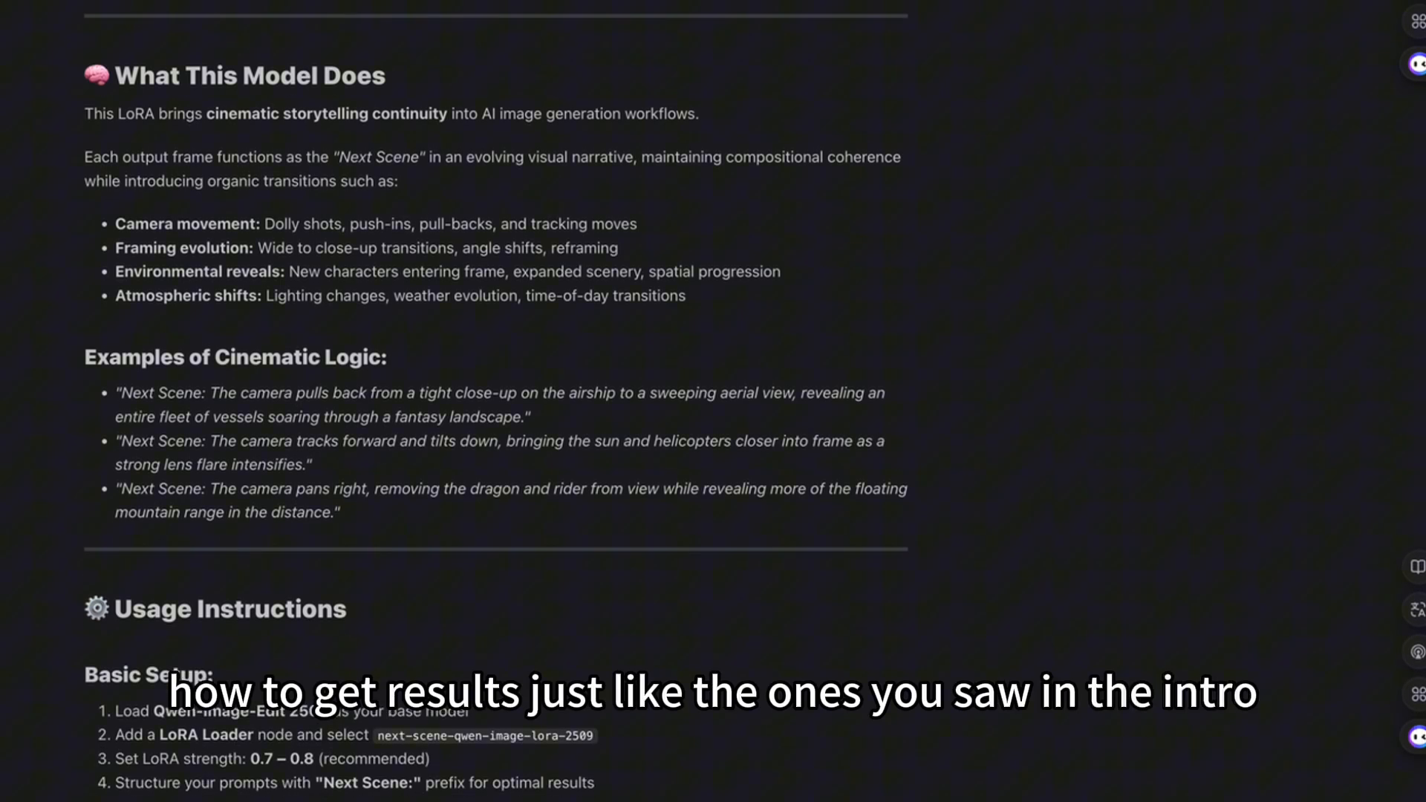
scroll(down, 3)
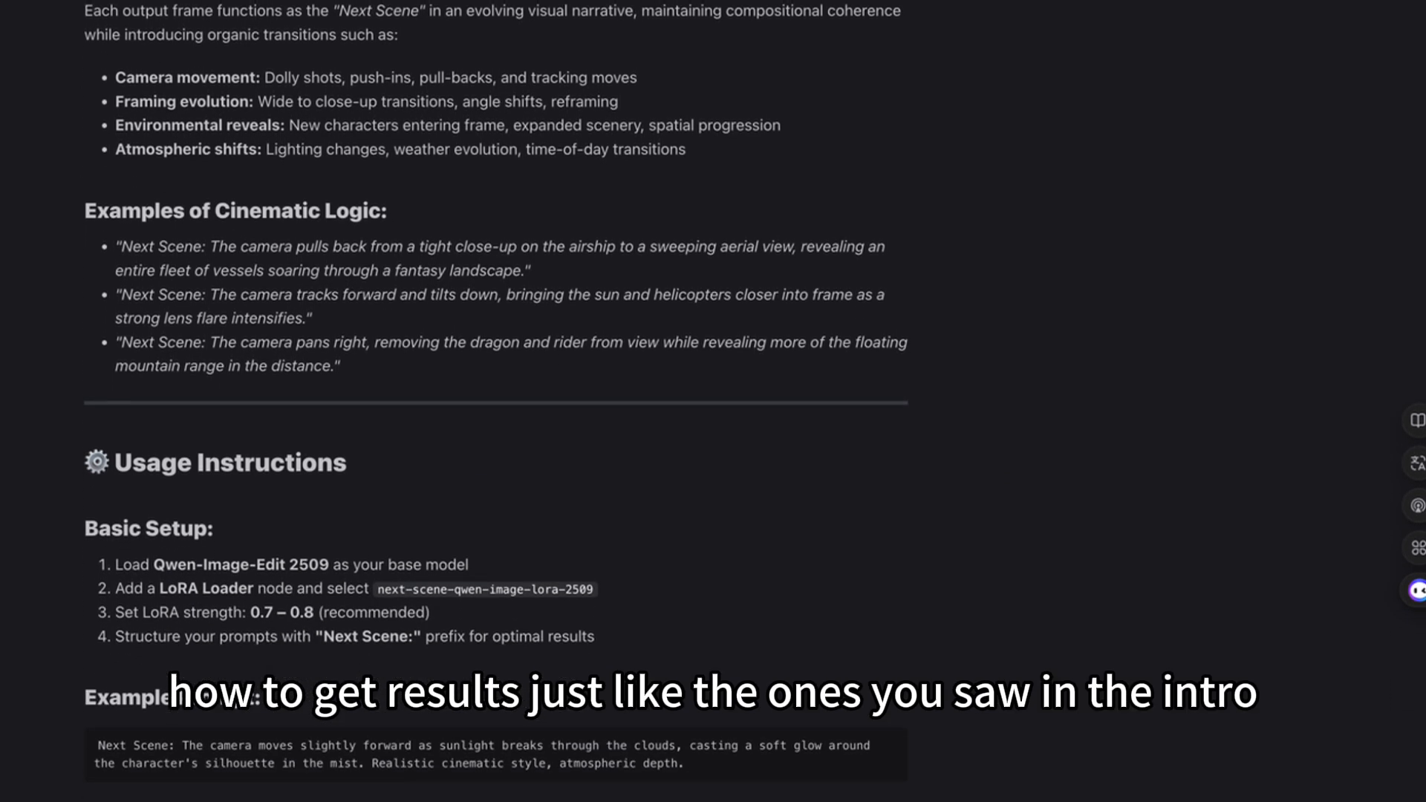
scroll(down, 3)
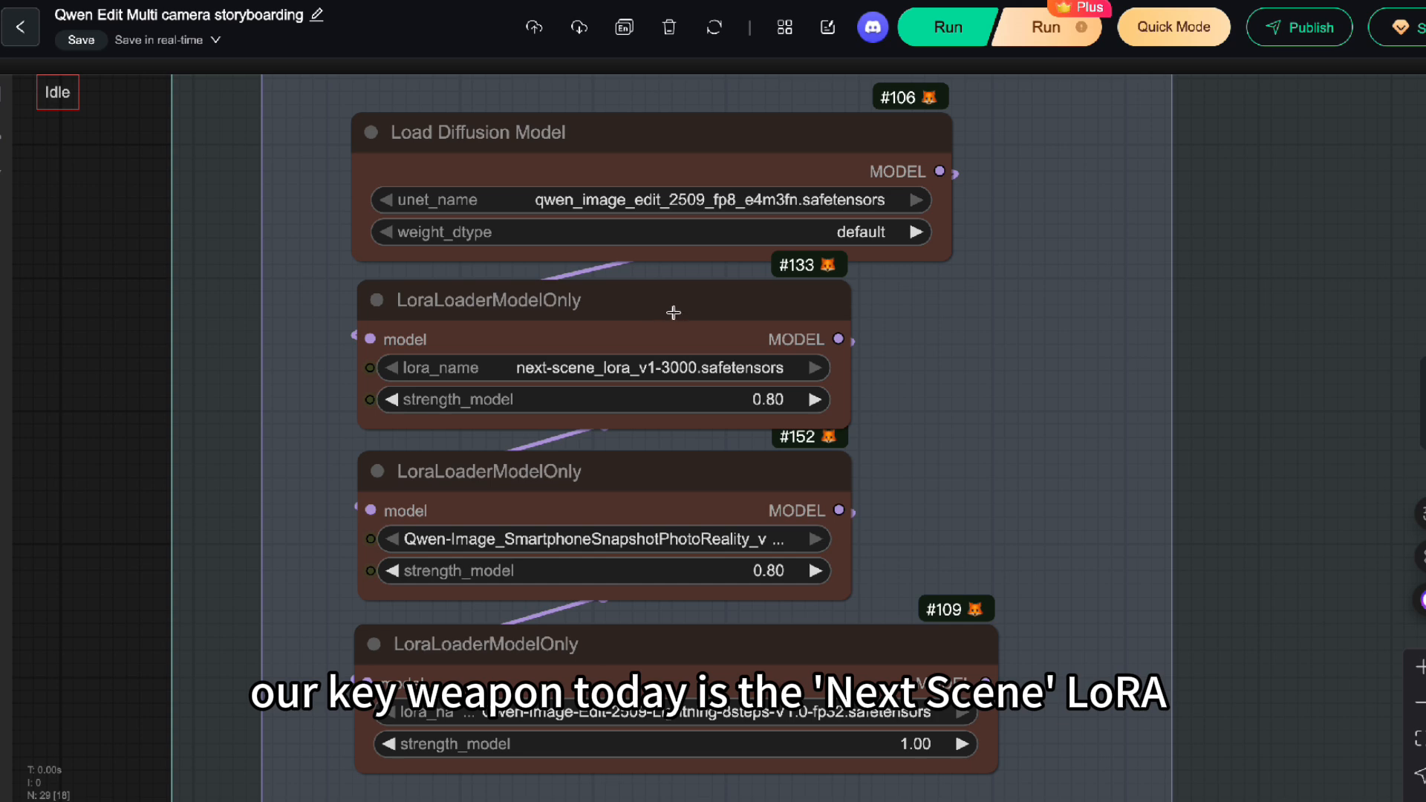
click(487, 299)
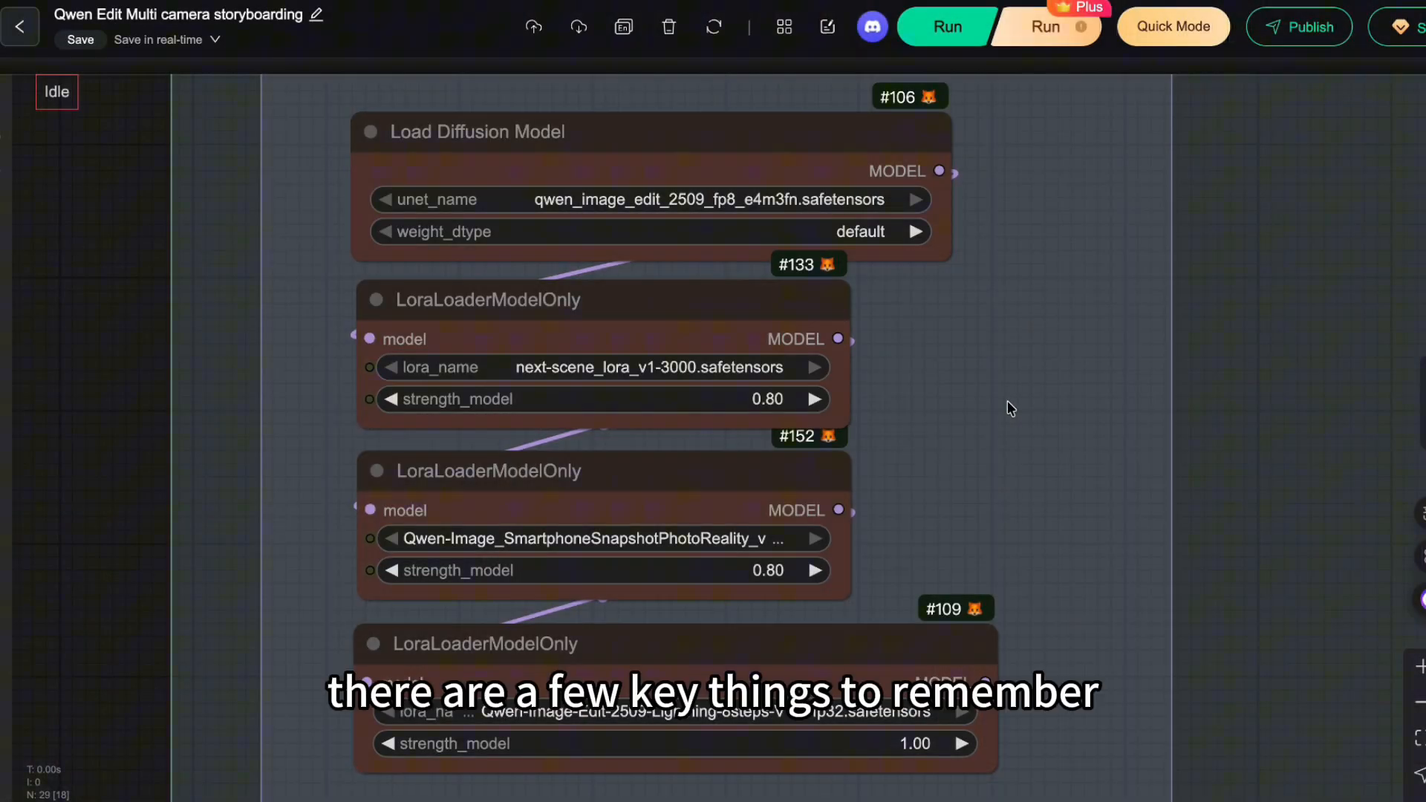
mouse_move(1064, 407)
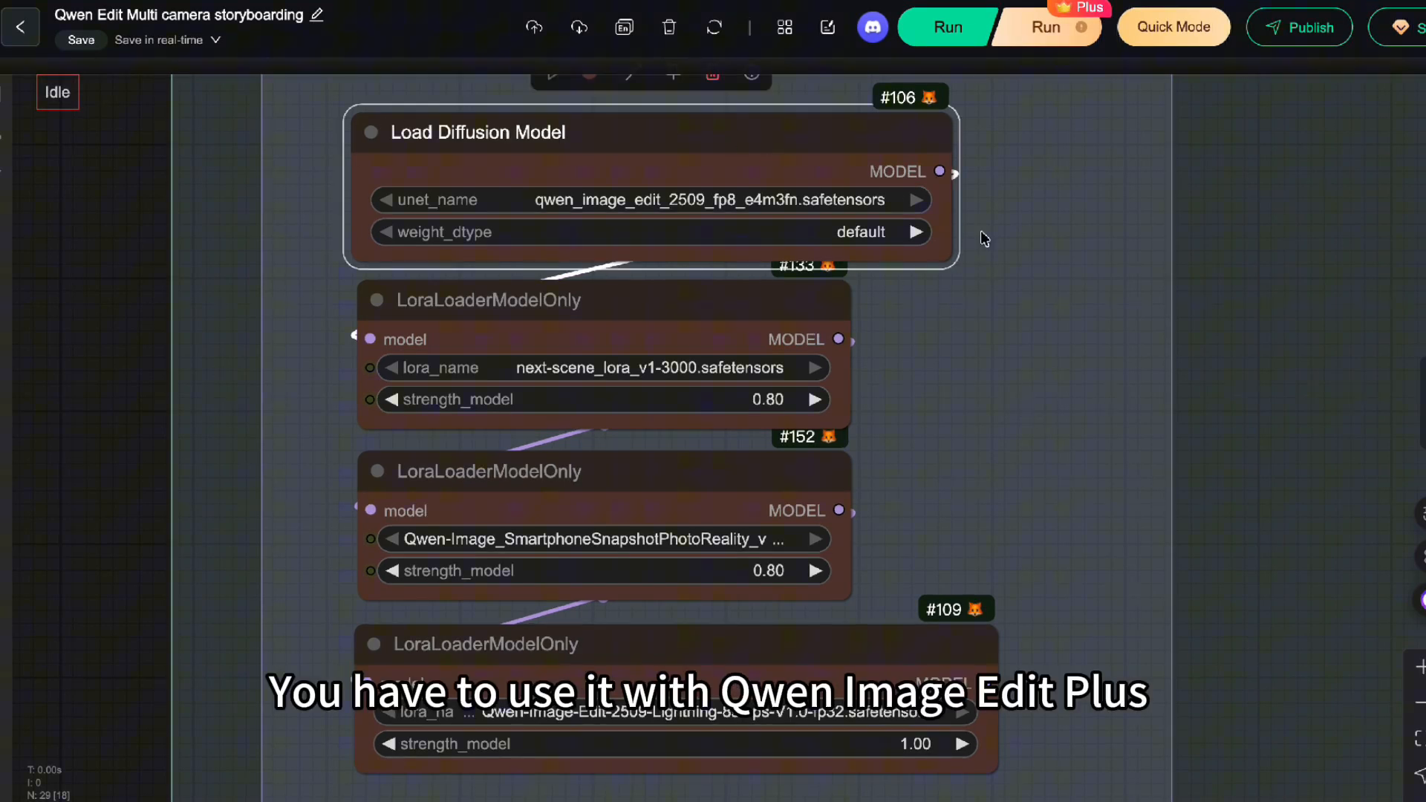
mouse_move(1021, 262)
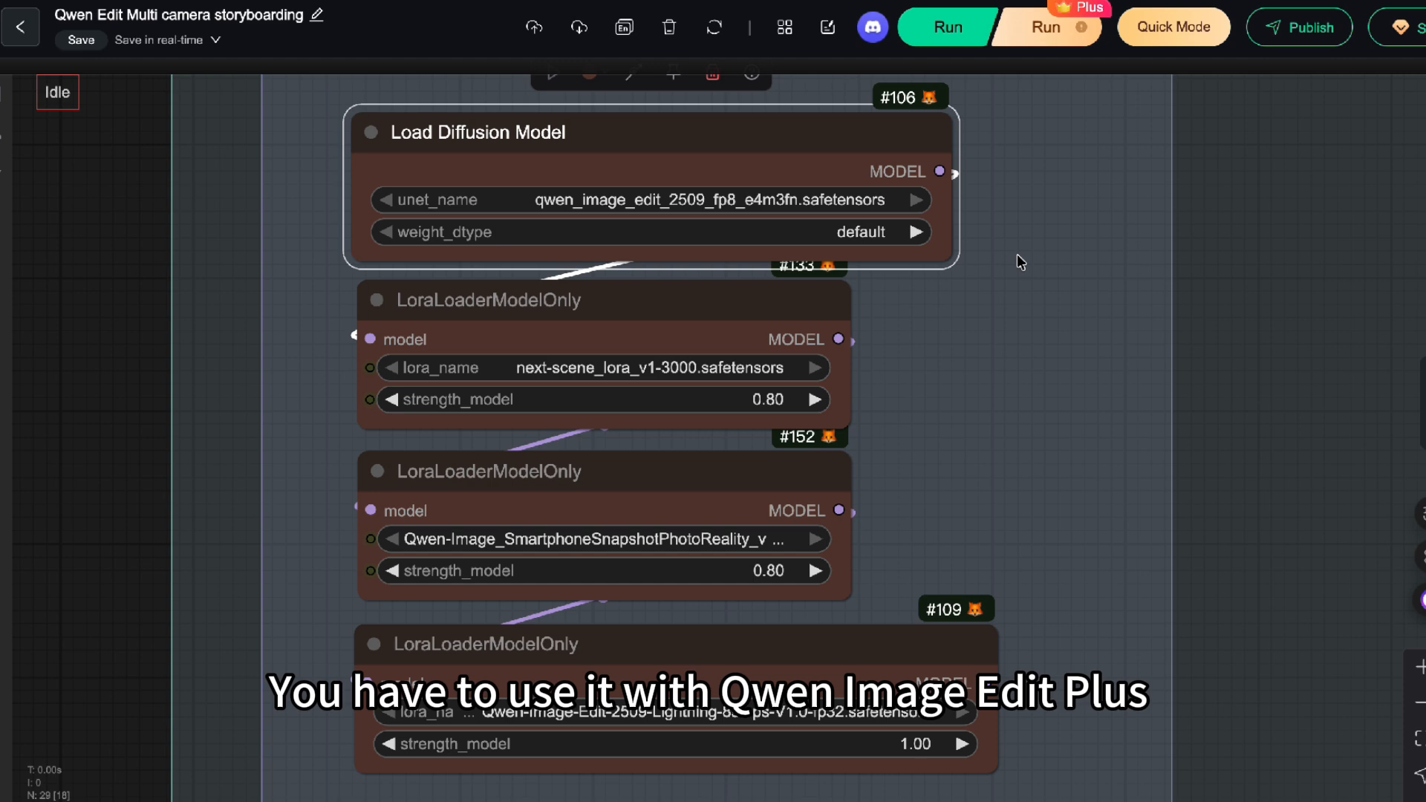
click(491, 300)
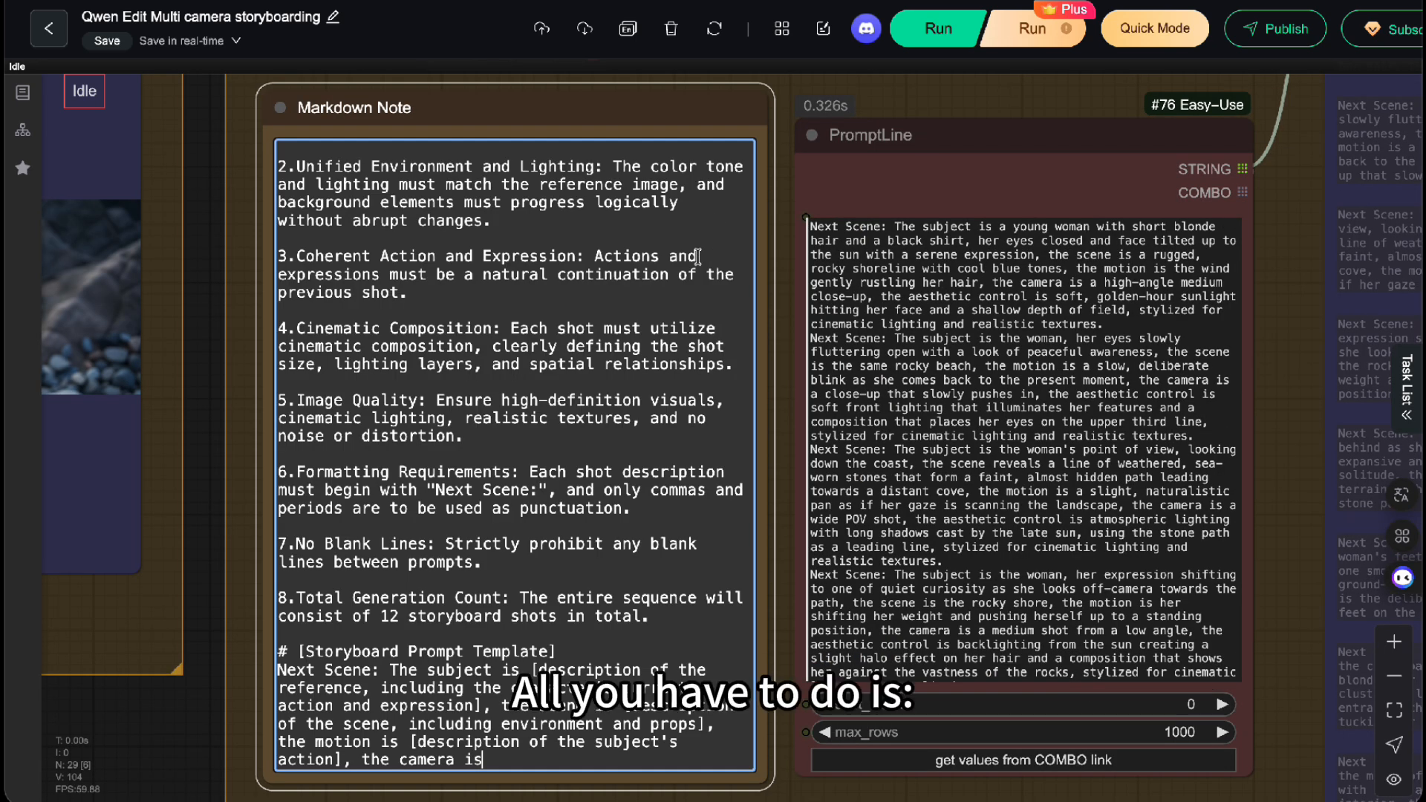
Step: Scroll the Markdown Note to view the generation rules and storyboard template
scroll(up, 3)
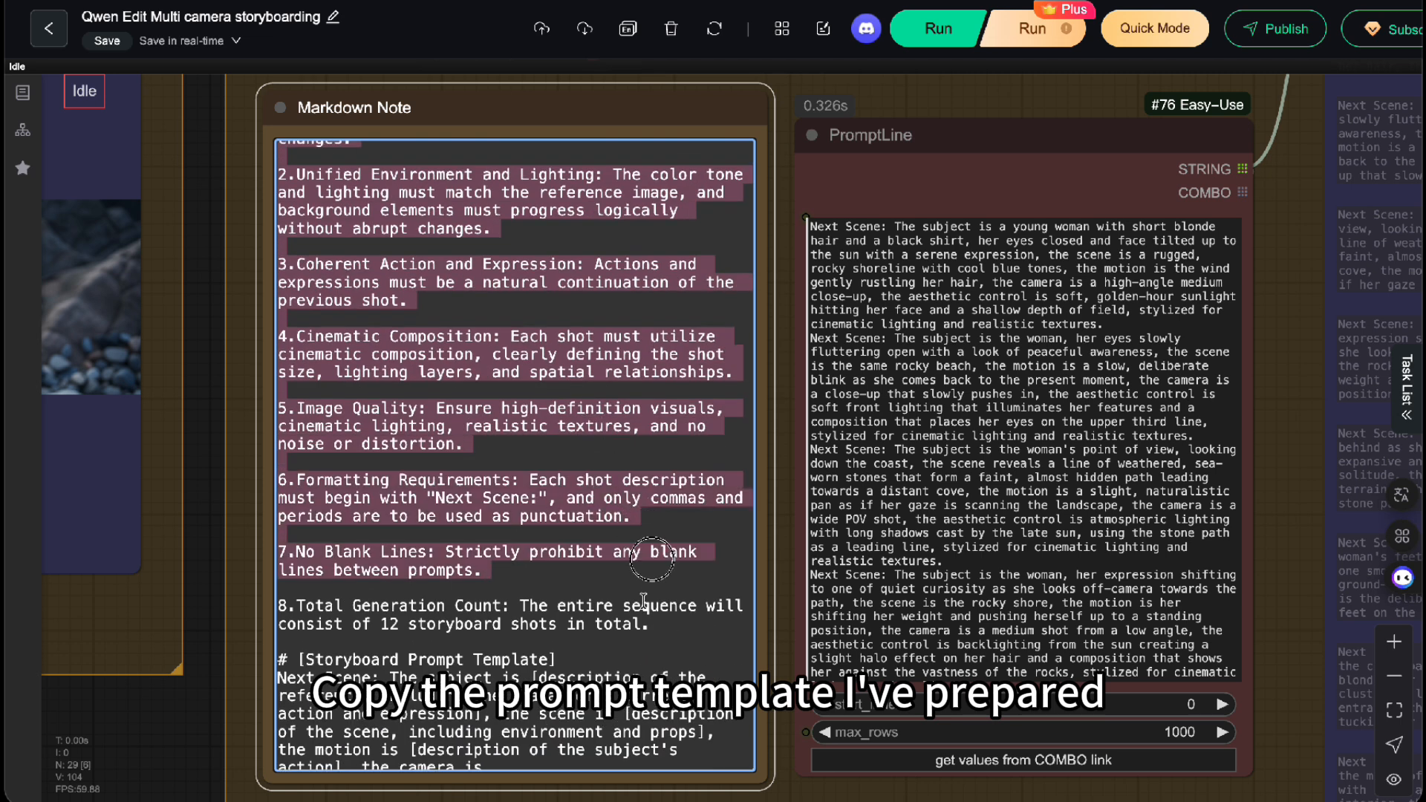
scroll(down, 3)
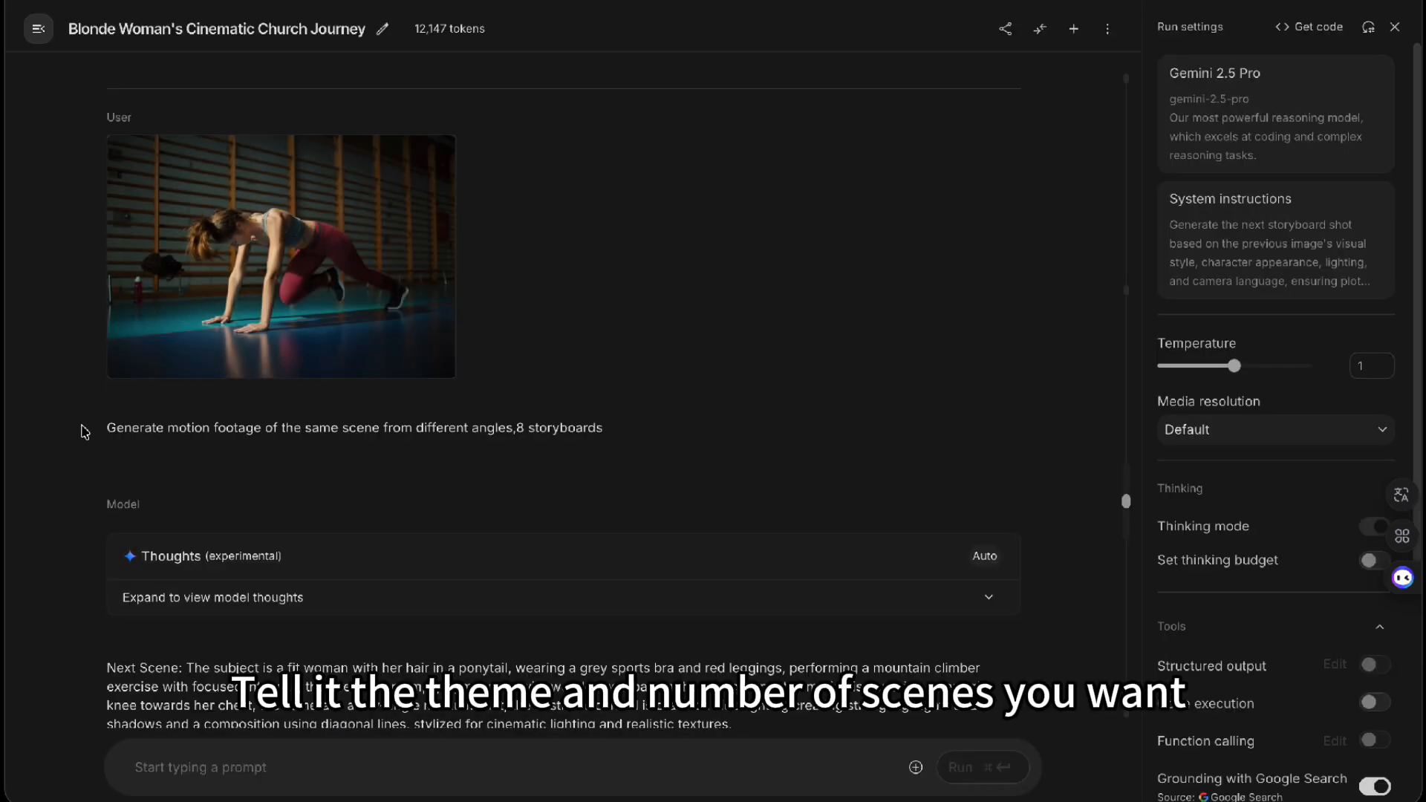
Step: Review the AI Studio chat with the workout image and returned Next Scene prompts
double_click(353, 428)
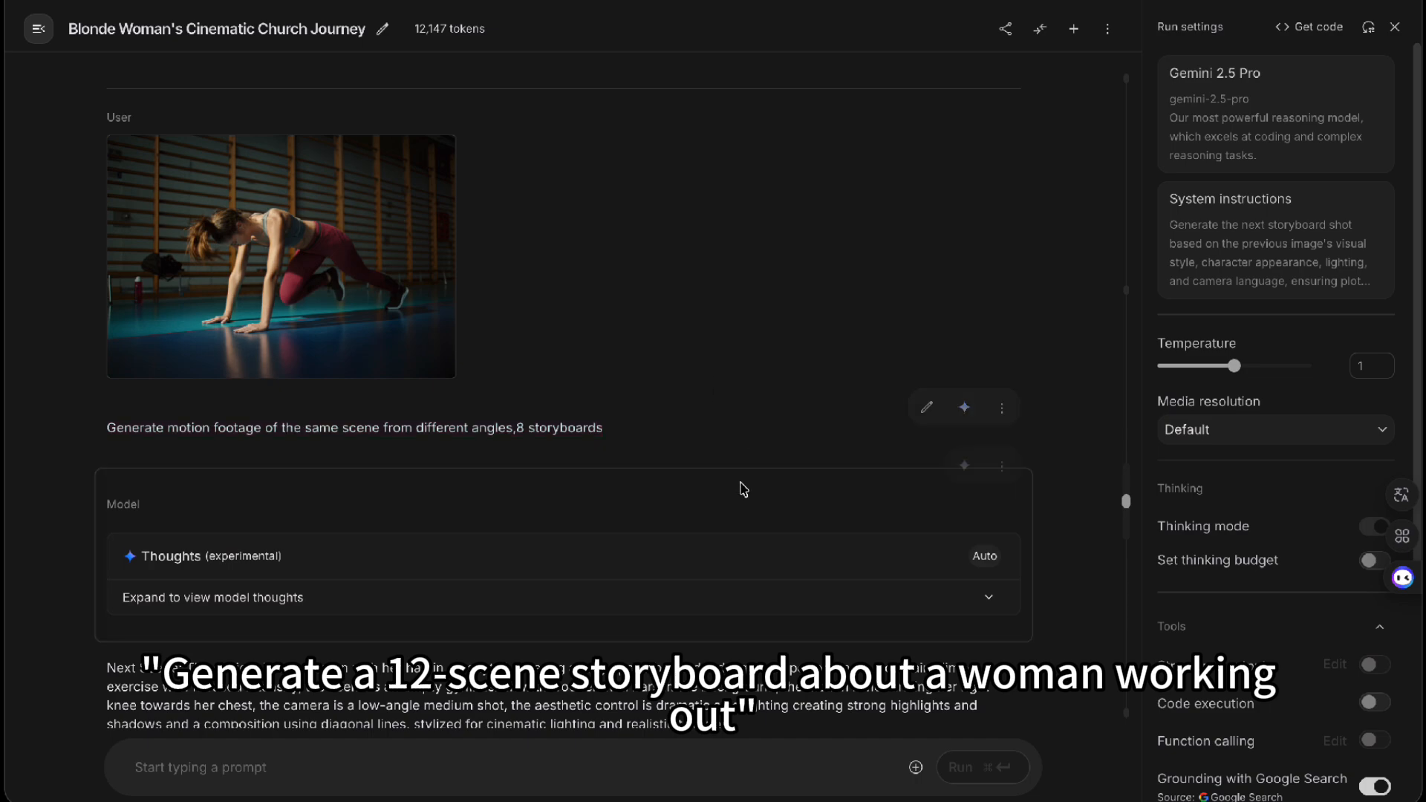
scroll(down, 3)
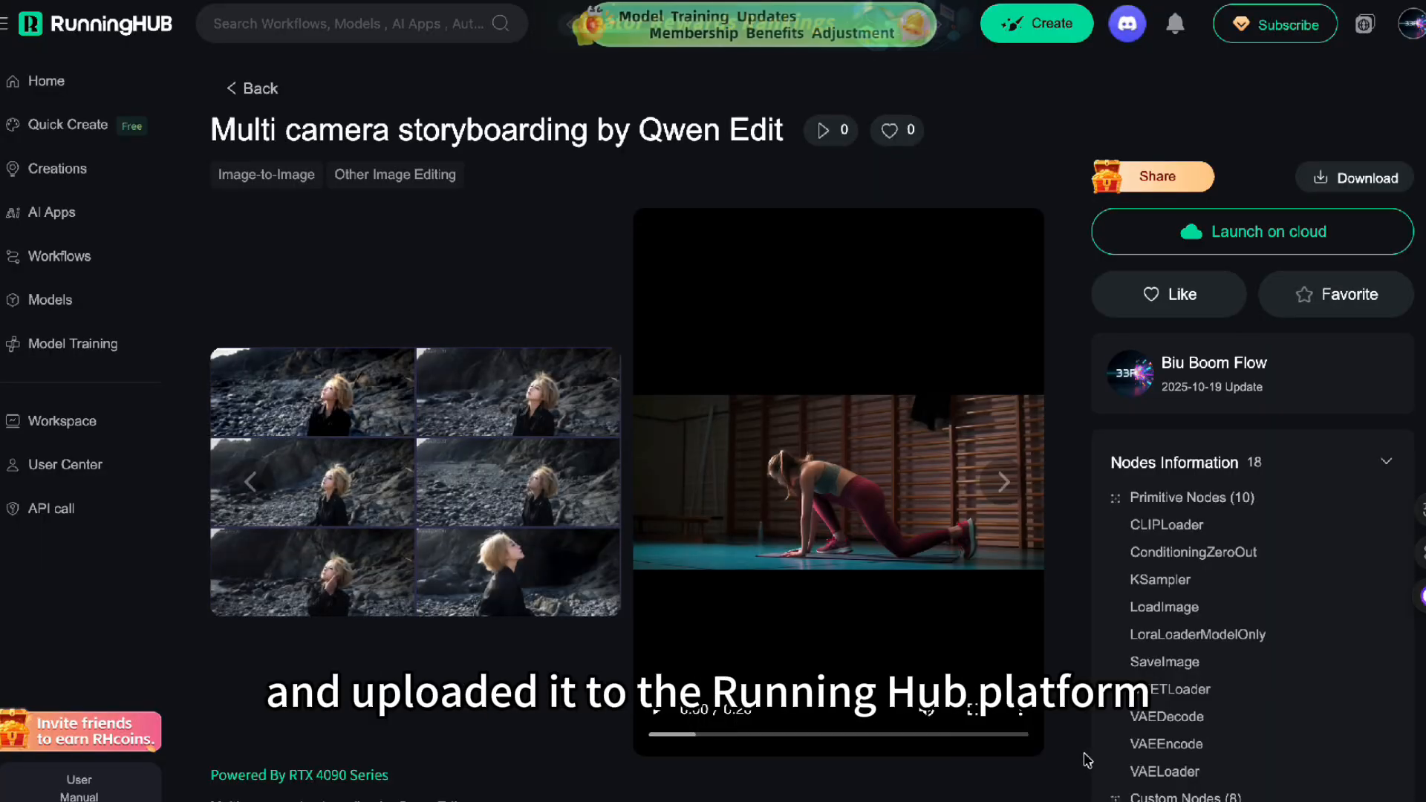
mouse_move(916, 211)
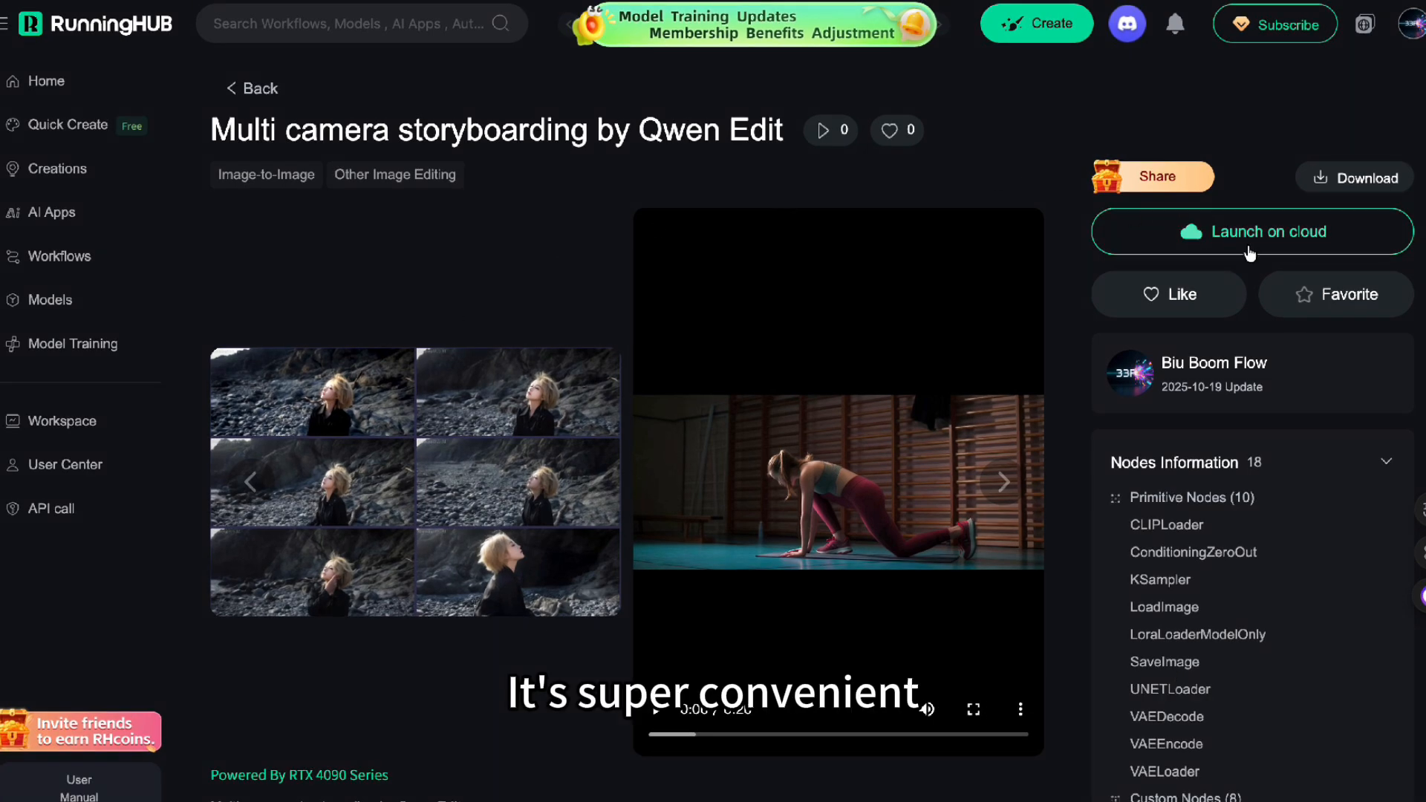
Step: Launch the Multi camera storyboarding workflow on cloud
click(1250, 231)
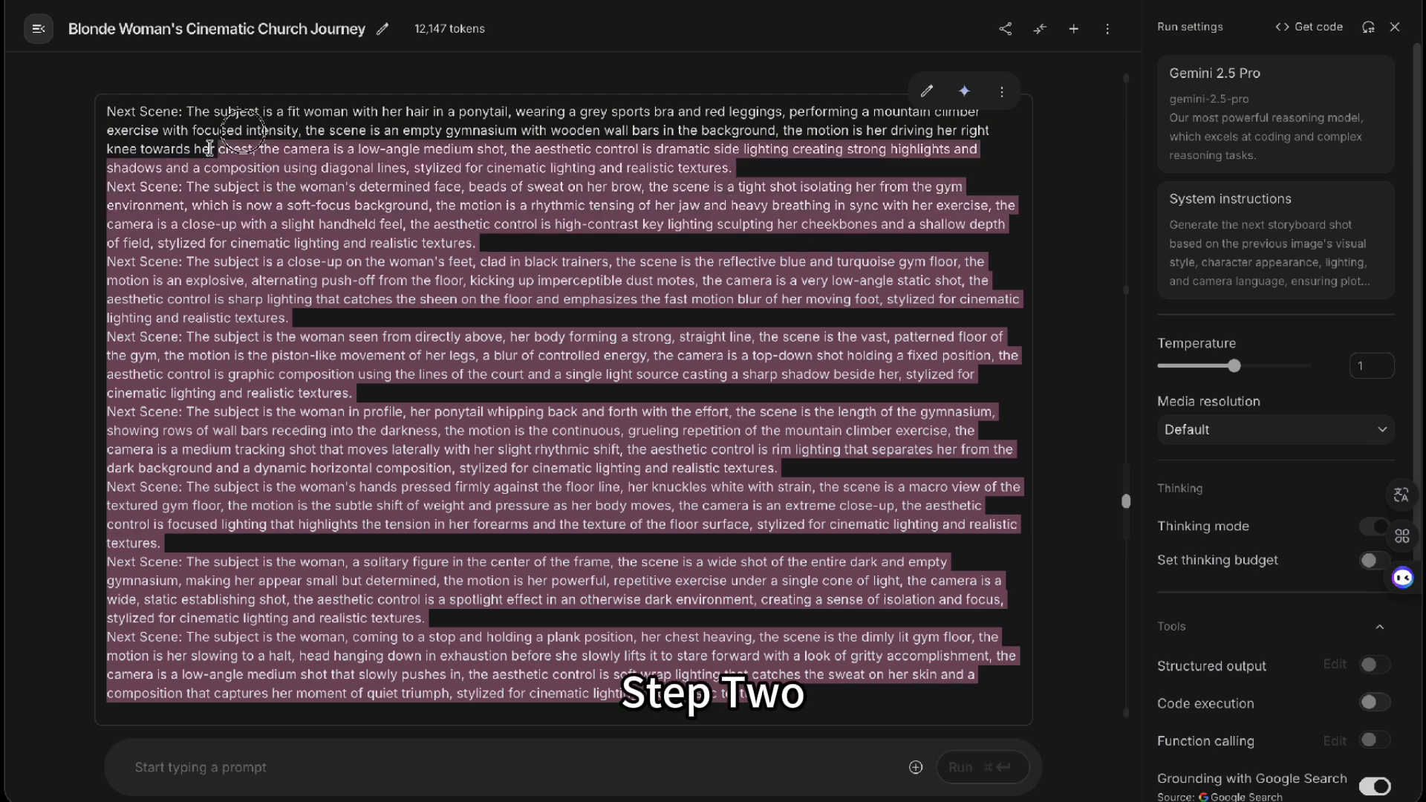
Step: Scroll up to the start of the generated gym workout Next Scene prompts
scroll(up, 3)
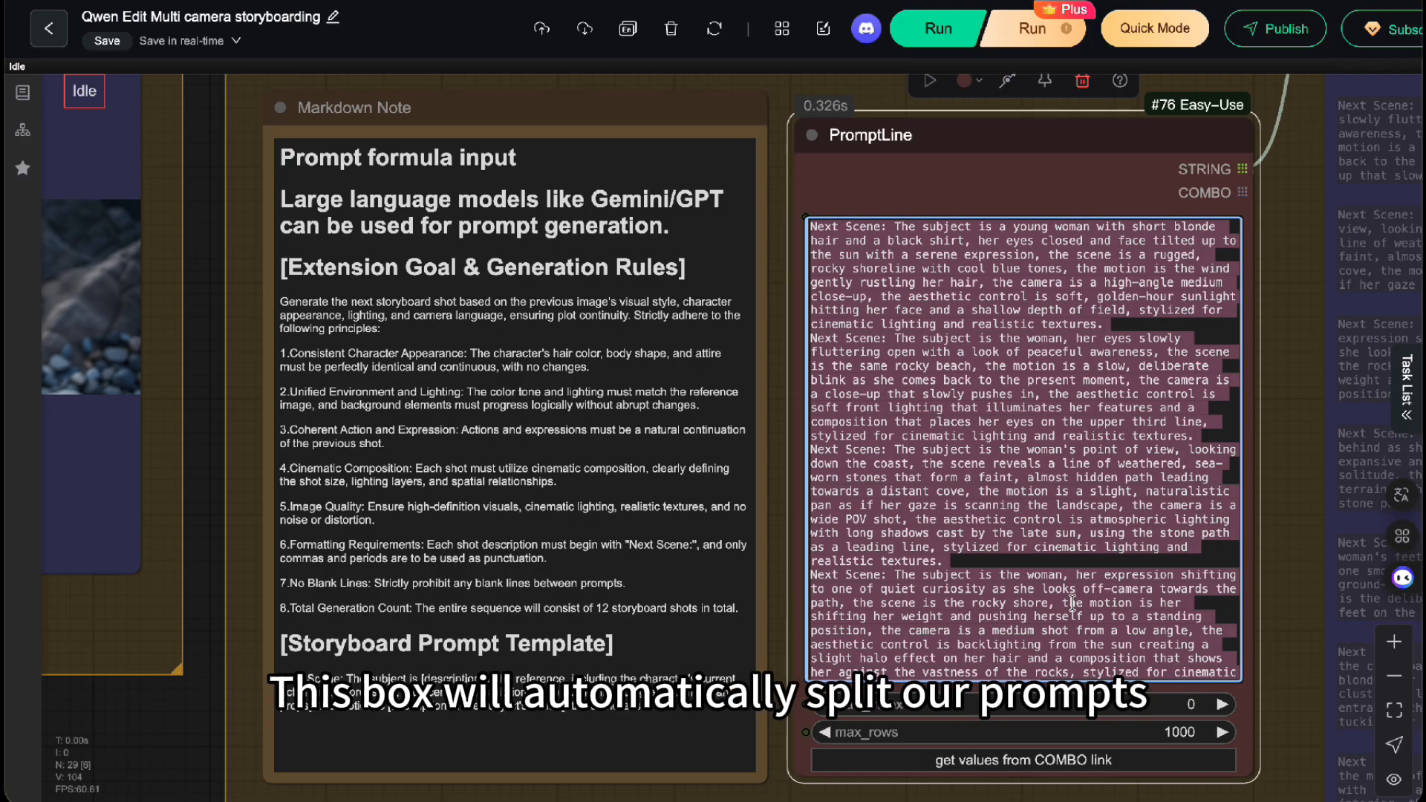
Step: Run the workflow with the gym workout prompts in PromptLine
scroll(down, 3)
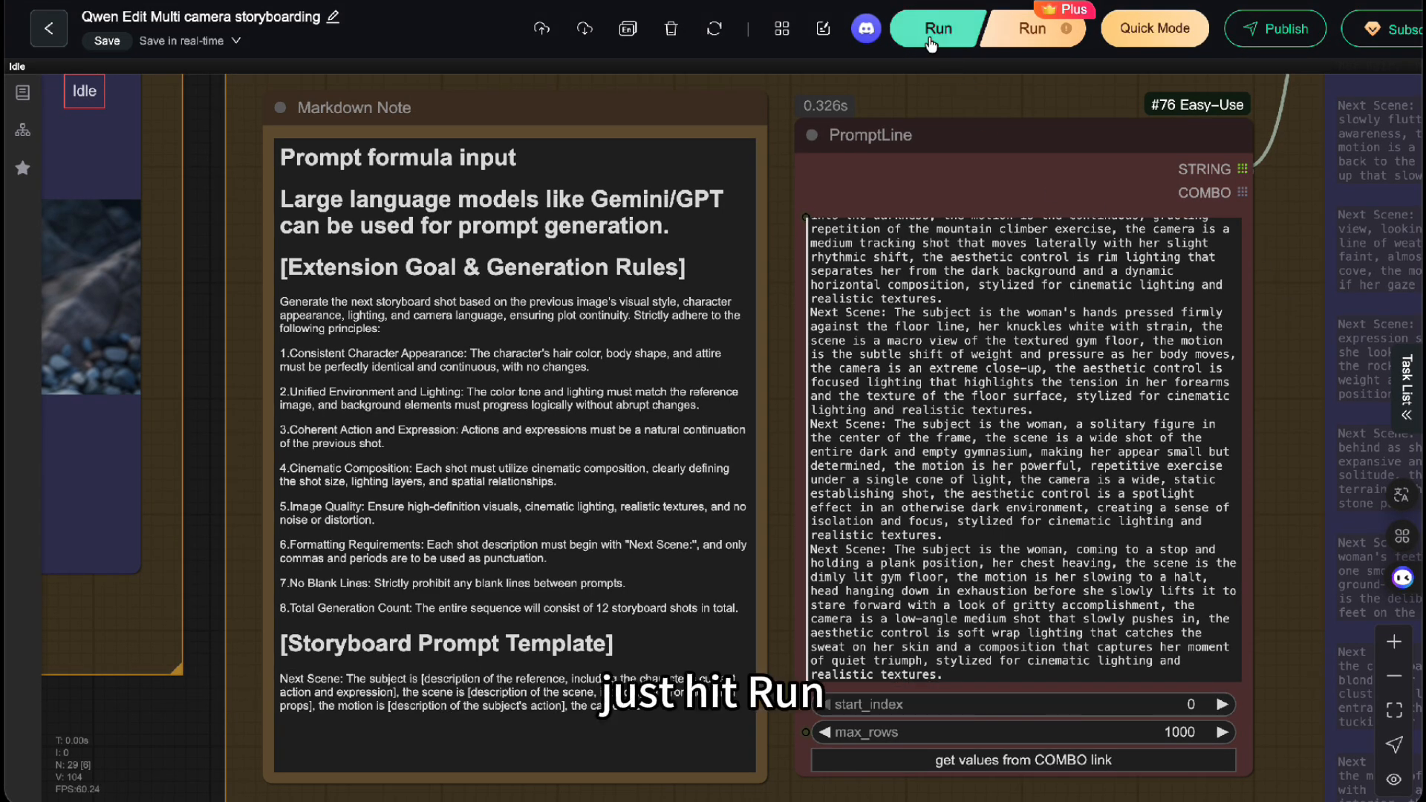
click(936, 28)
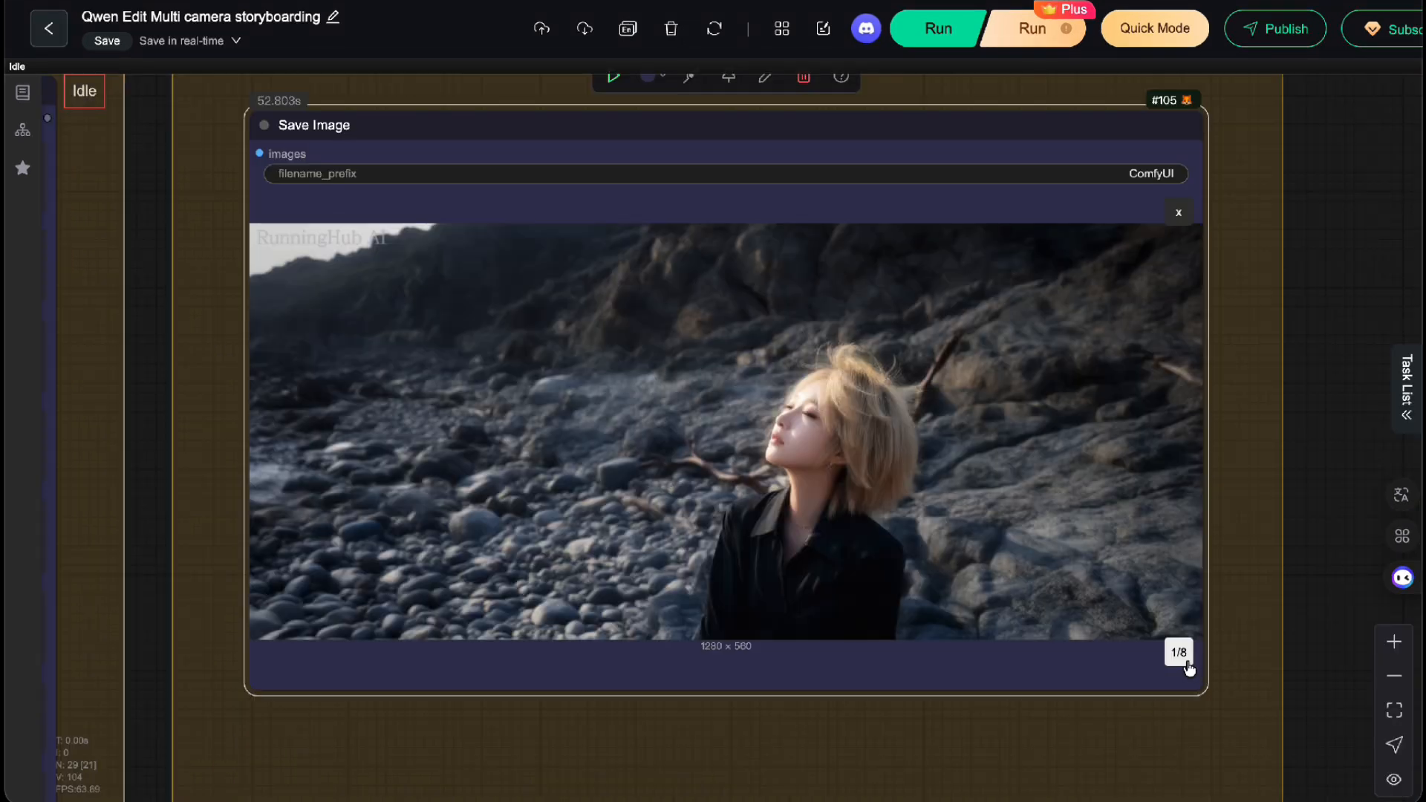
Step: Step through the generated shots, then show all eight together as a grid
click(1178, 652)
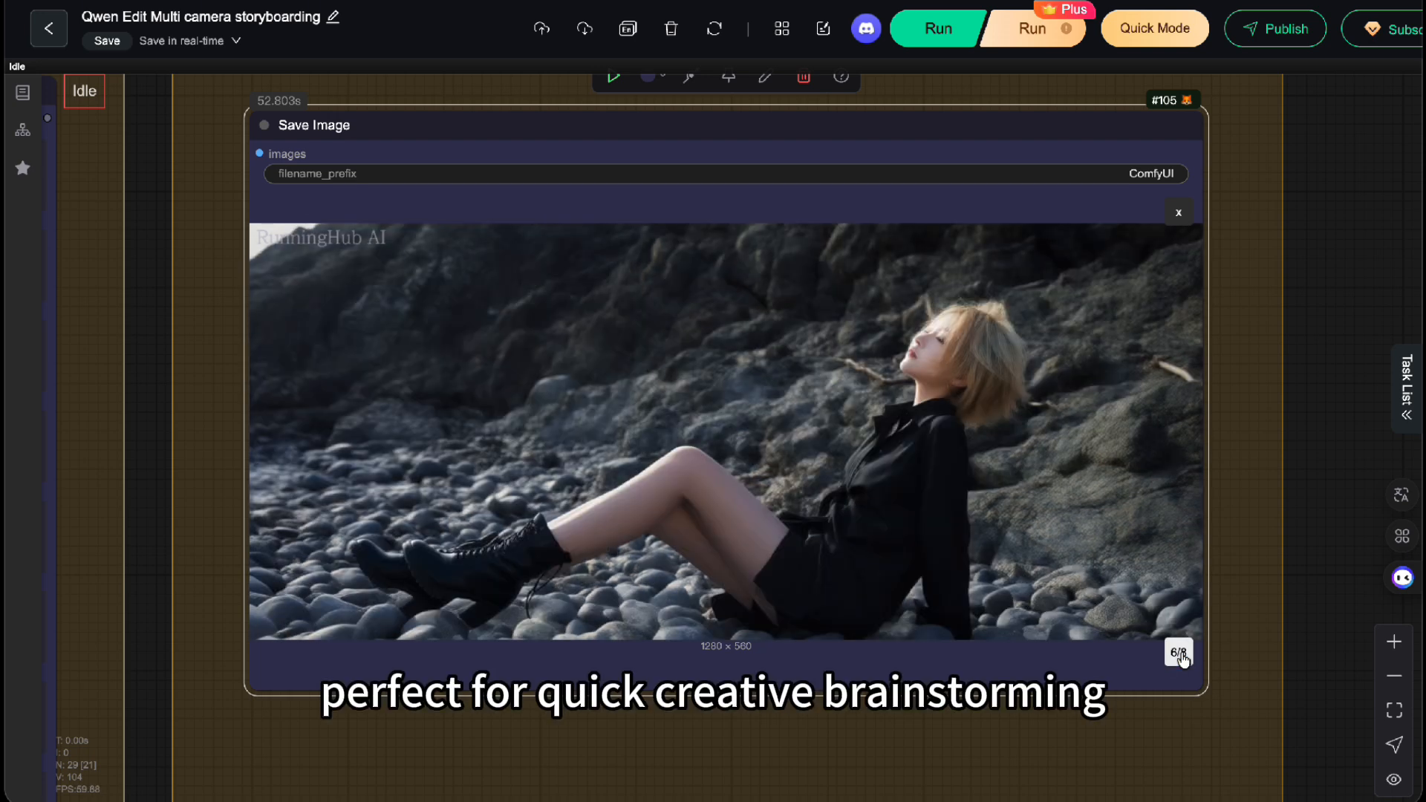
click(1186, 652)
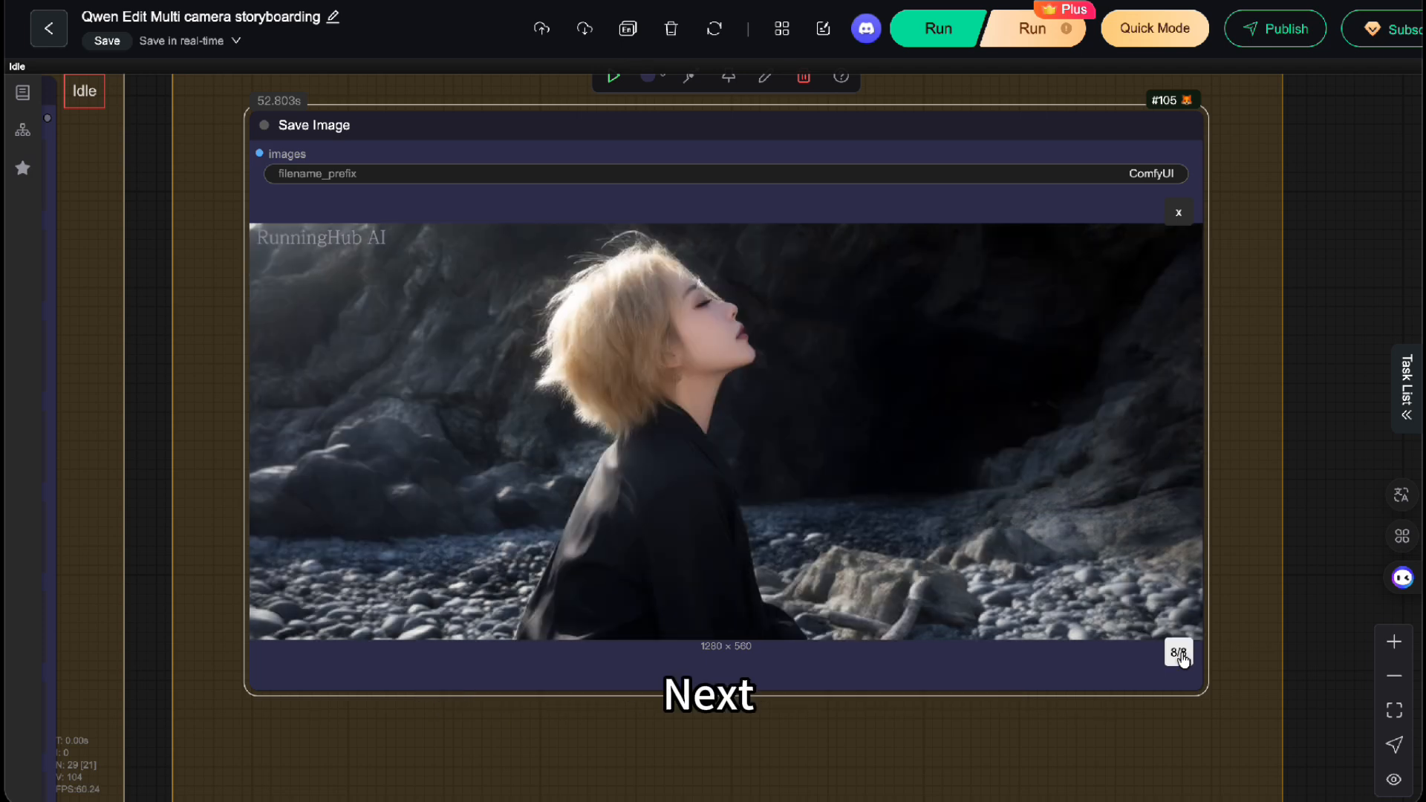
click(1178, 653)
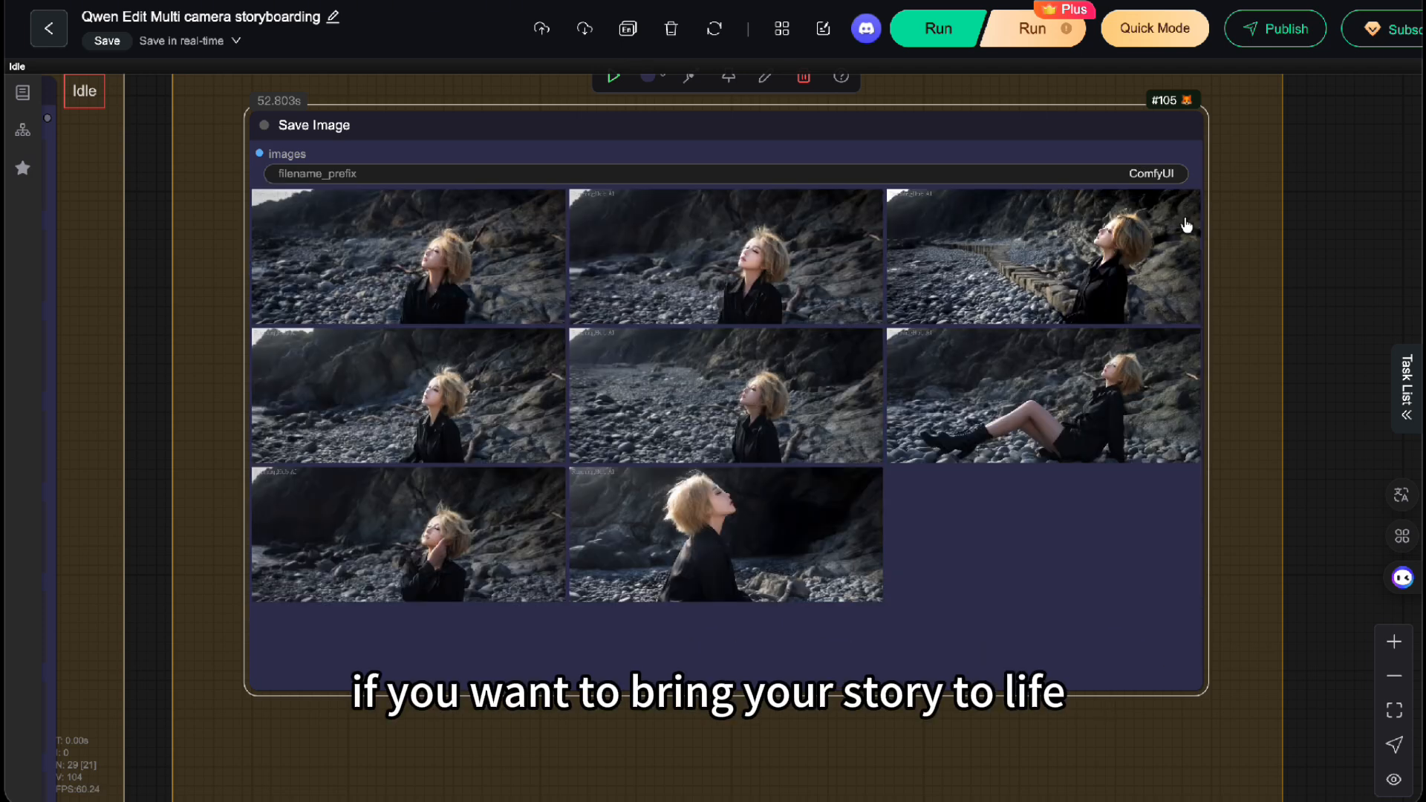
mouse_move(1187, 223)
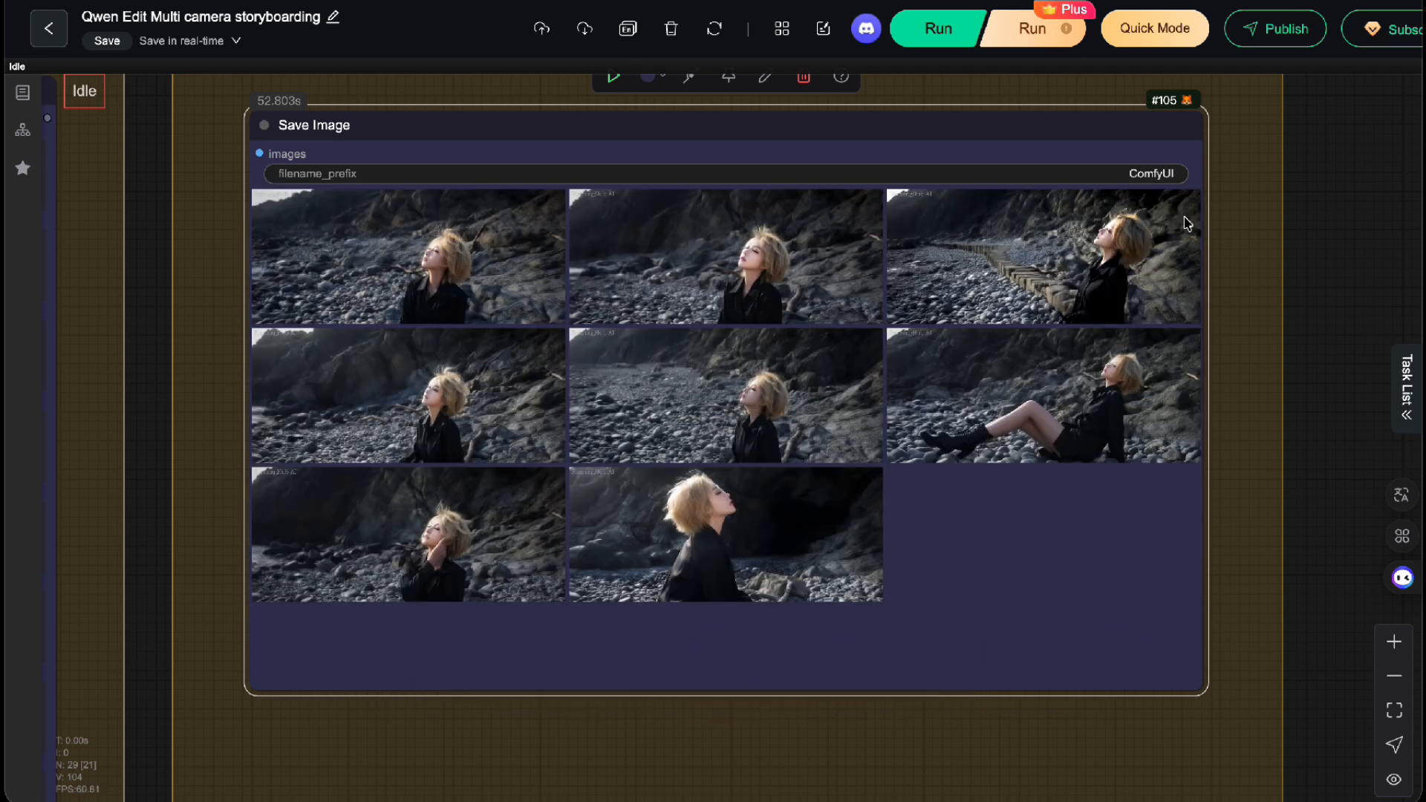